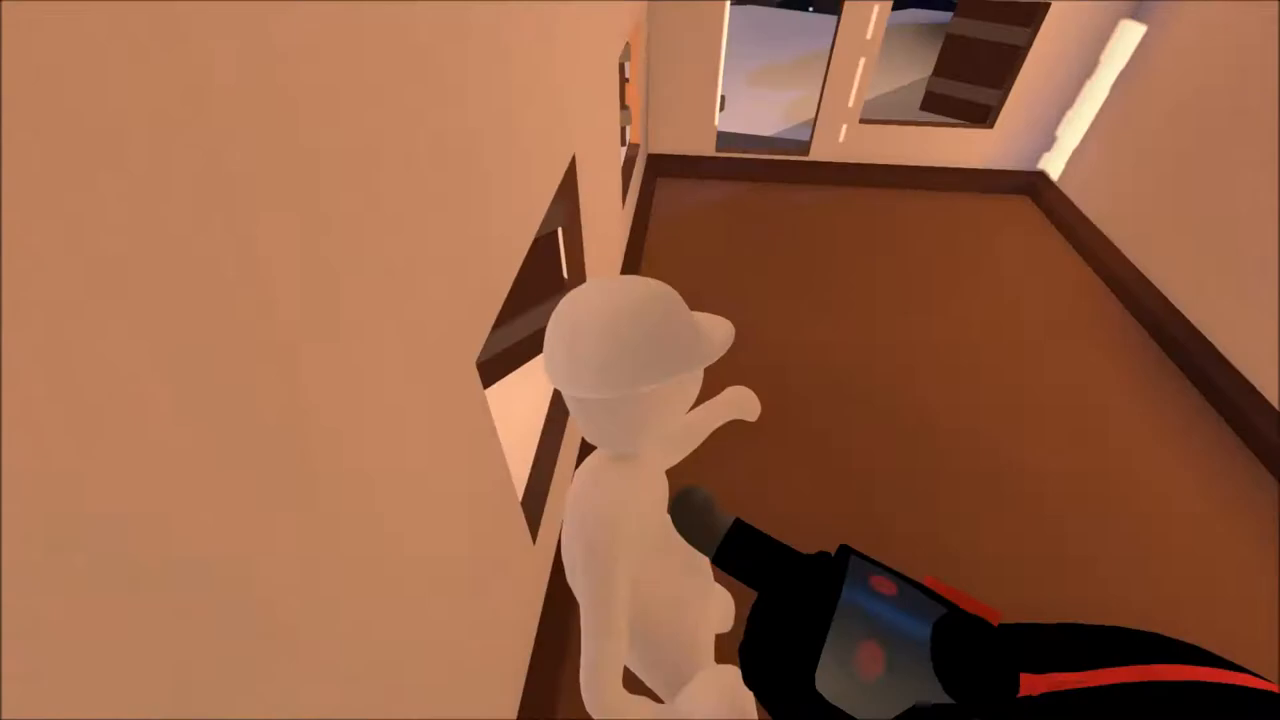
- Bring up the Steam overlay, showing zero percent achievements, over the house room
key(Shift+Tab)
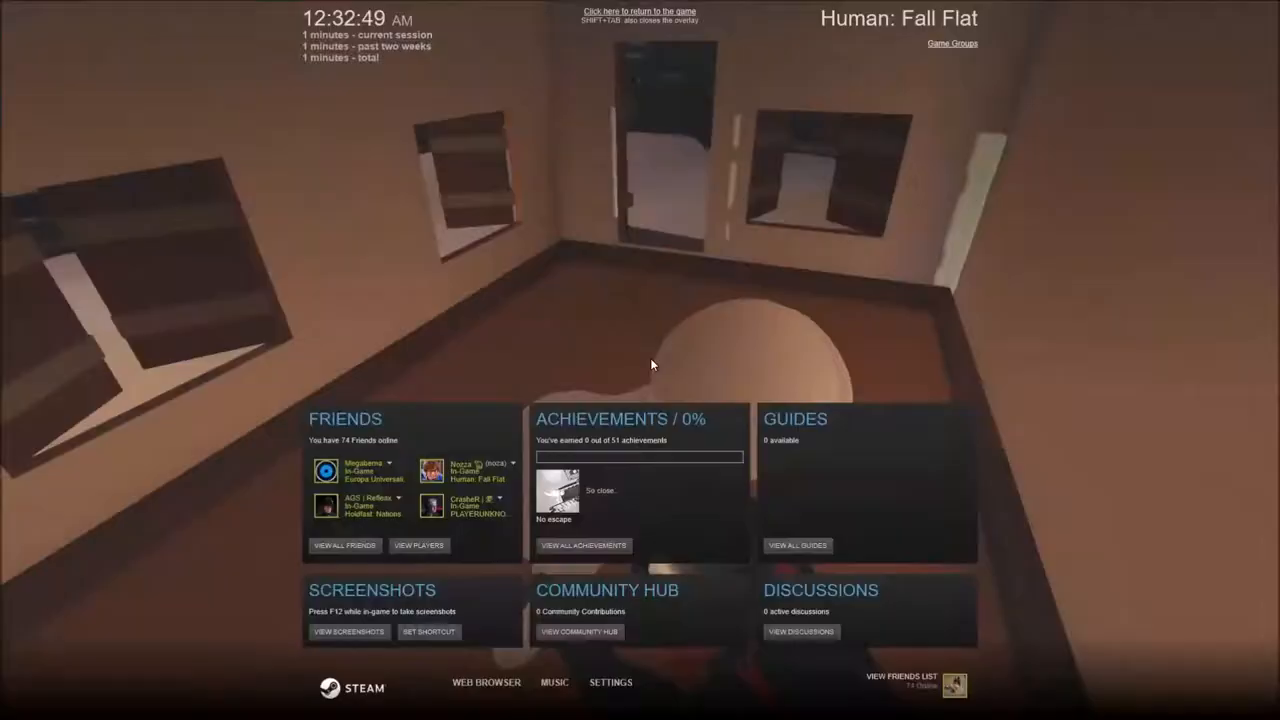
- Dismiss the Steam overlay and return to the darkened house room
click(638, 12)
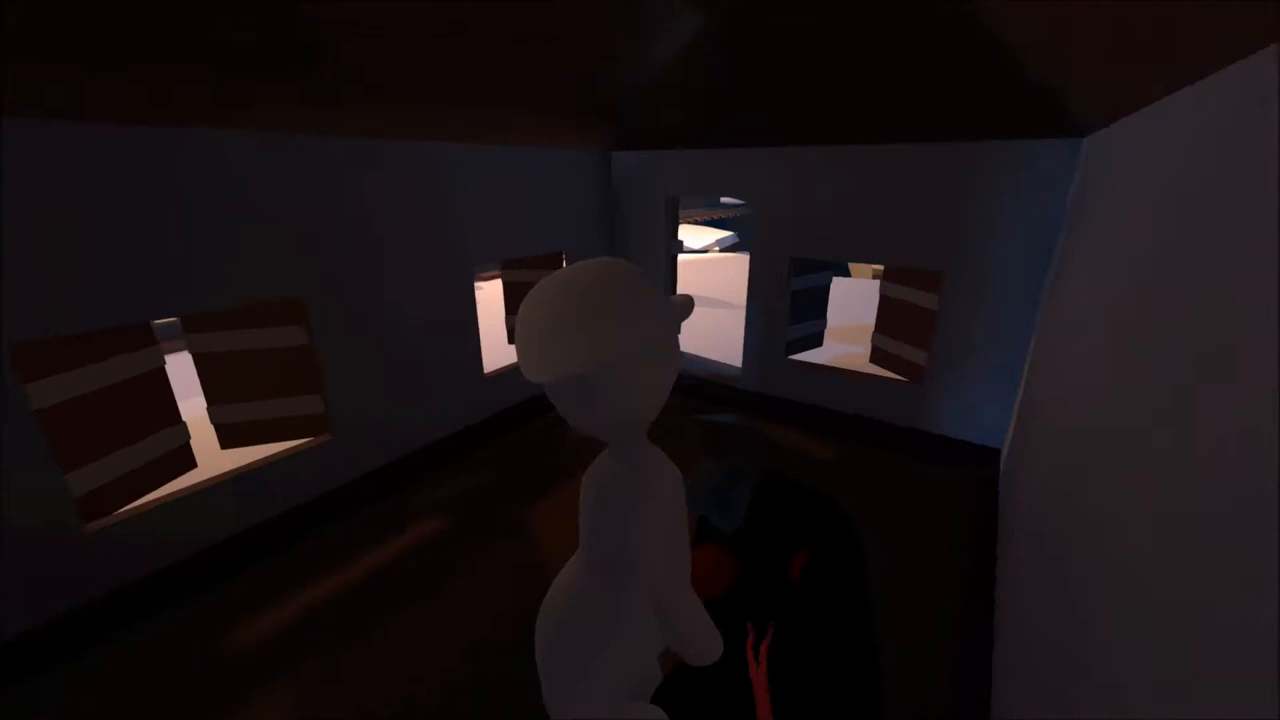
- Reopen the Steam overlay during play to start a chat with Nozza
key(shift+tab)
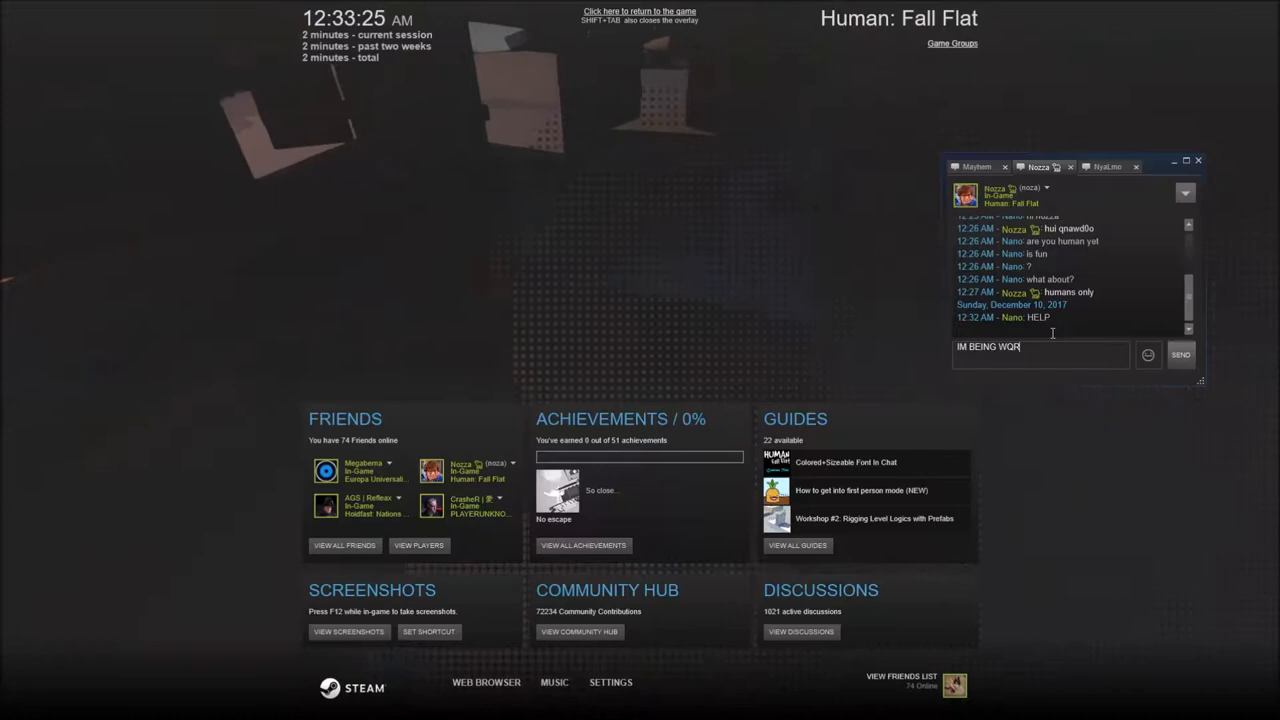